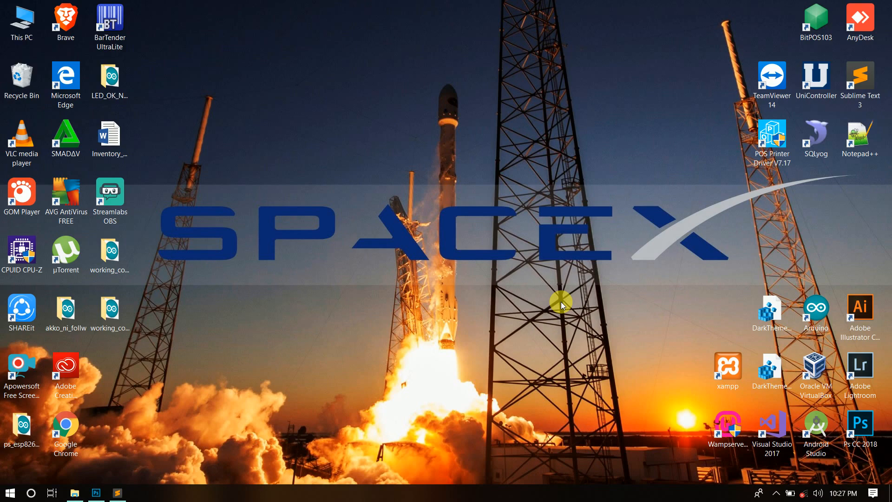
pyautogui.moveTo(568, 305)
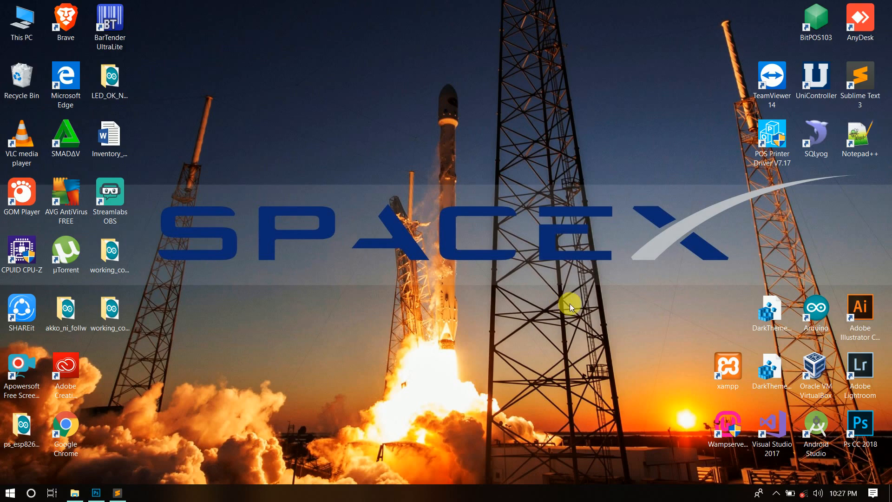
# Step: Launch BitPOS103, hit the 127.0.0.1 not-allowed server error, and exit the point-of-sale
pyautogui.click(815, 22)
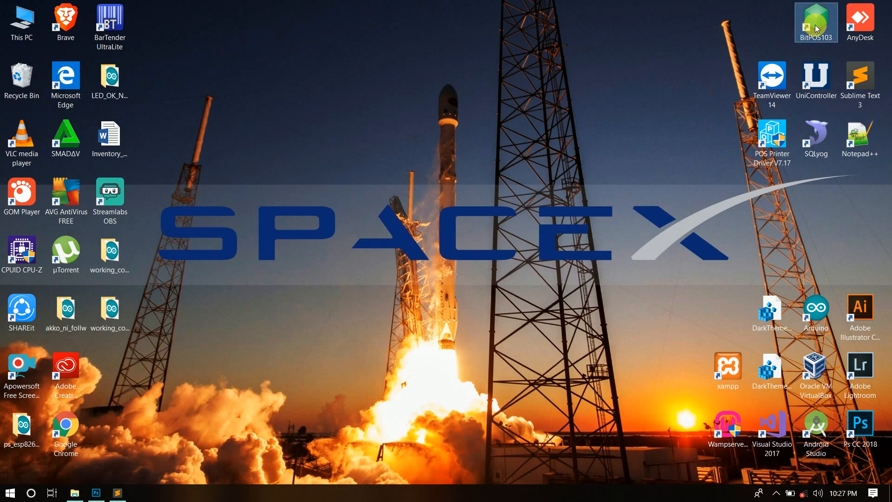
pyautogui.doubleClick(815, 19)
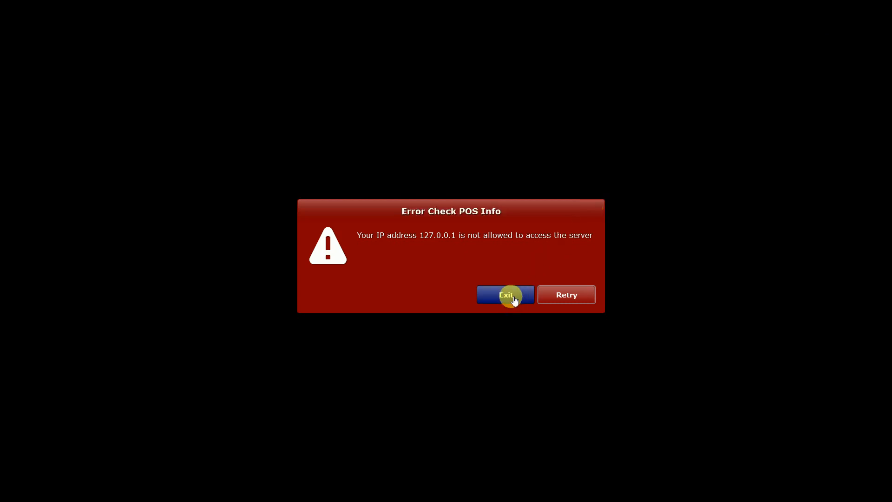
pyautogui.click(505, 294)
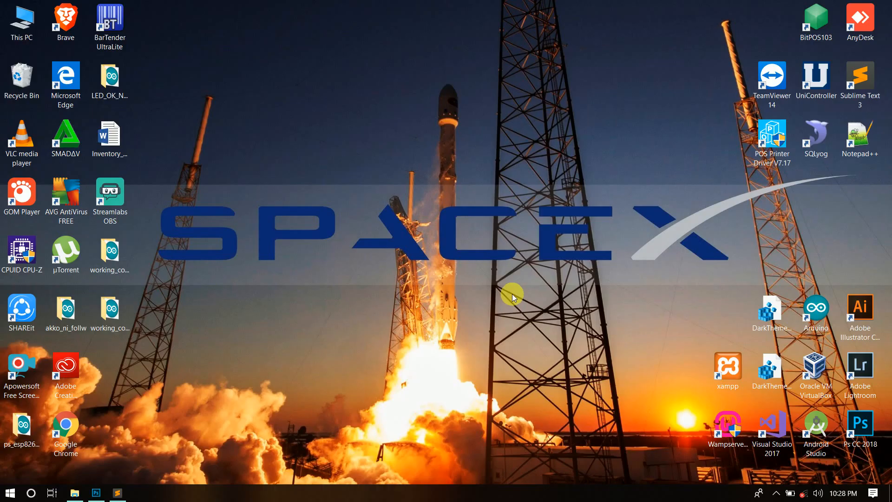
pyautogui.moveTo(605, 292)
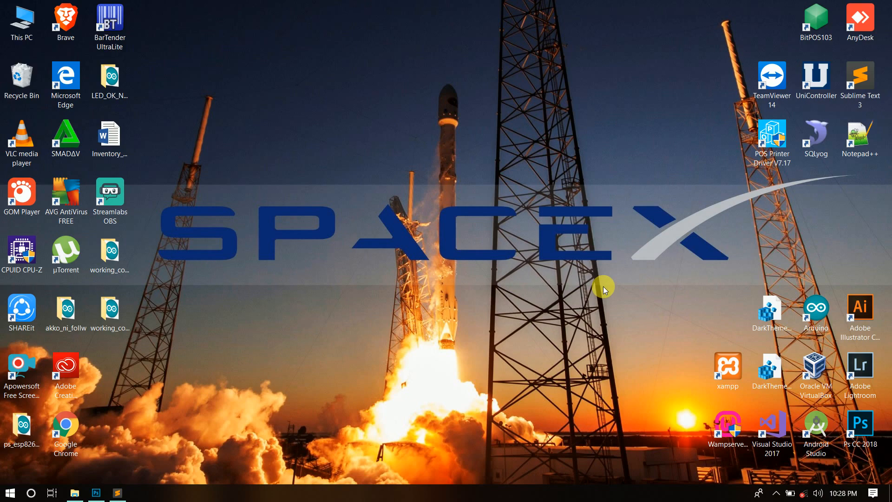
pyautogui.moveTo(703, 462)
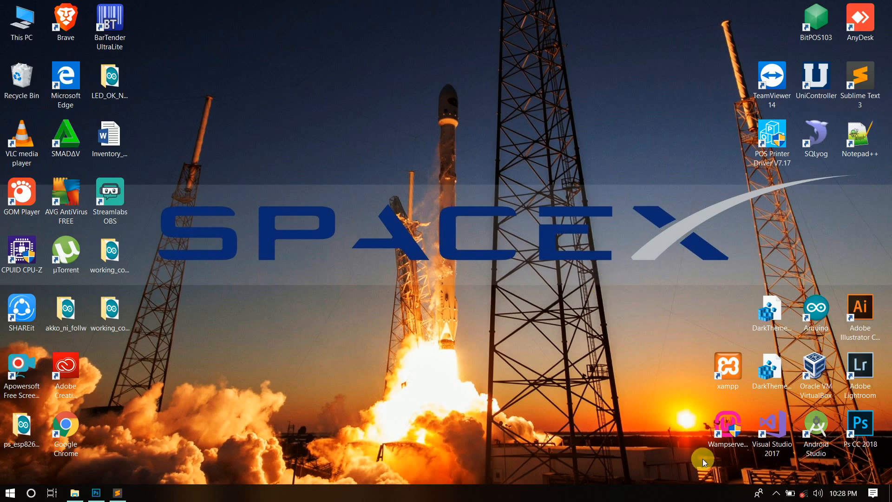
pyautogui.moveTo(775, 498)
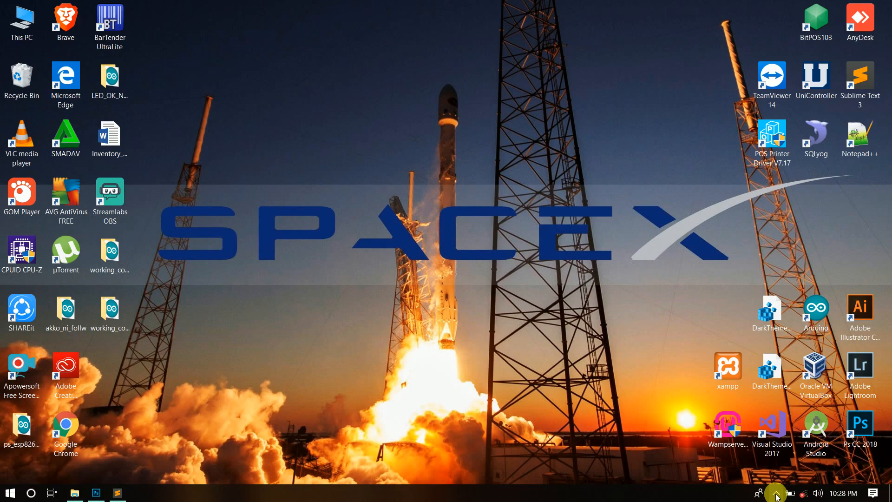
# Step: Check the taskbar's background apps, then launch the UniController shortcut
pyautogui.click(775, 492)
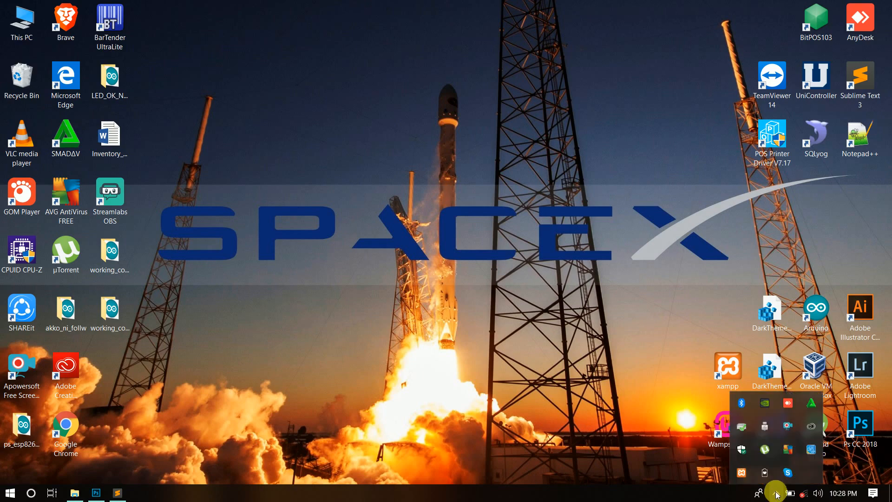
pyautogui.moveTo(741, 461)
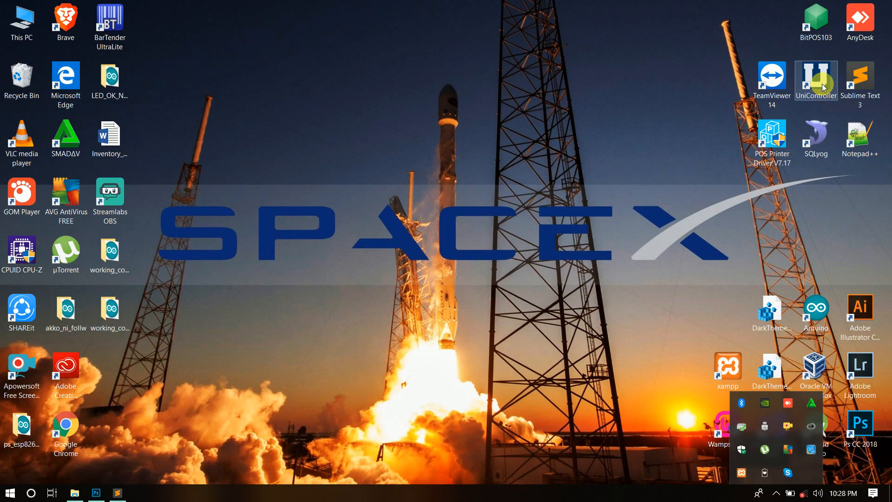
pyautogui.moveTo(820, 470)
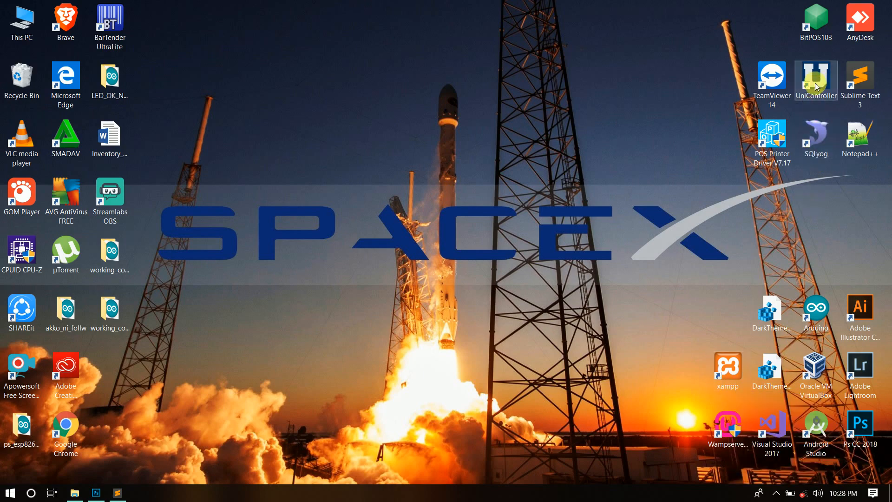
pyautogui.doubleClick(815, 77)
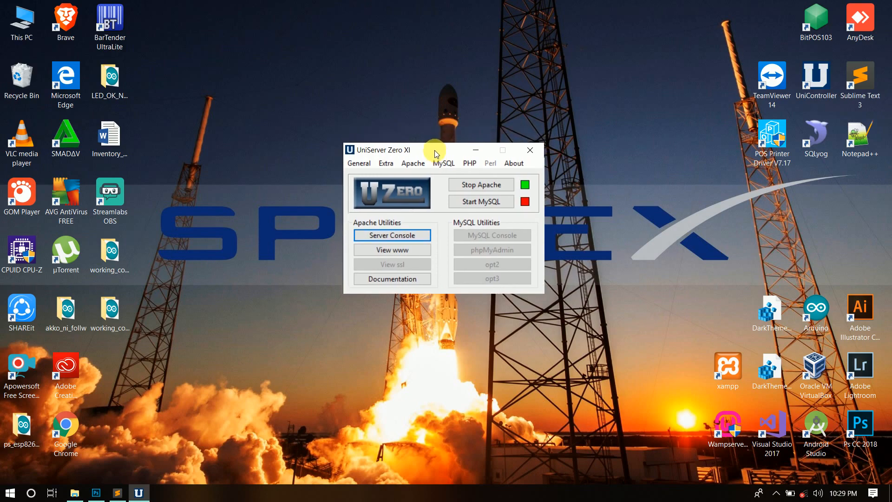
# Step: Start the MySQL server in UniServer Zero XI so it runs alongside Apache
pyautogui.click(480, 201)
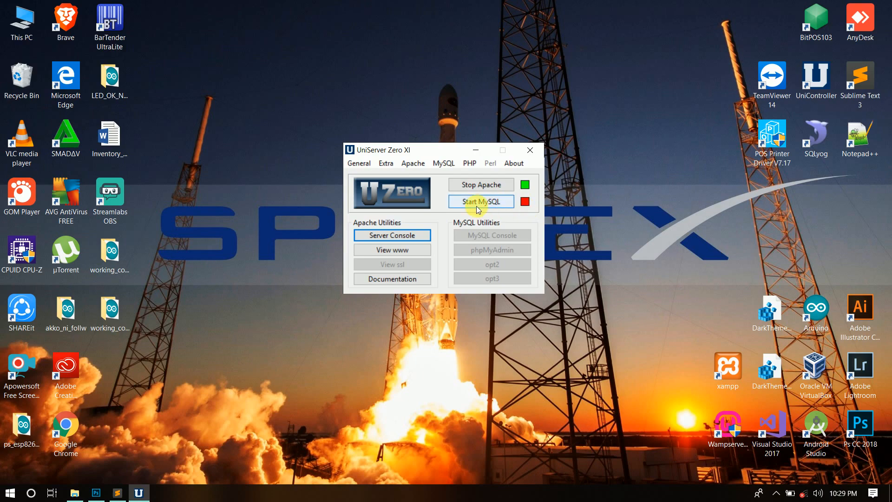
pyautogui.moveTo(479, 206)
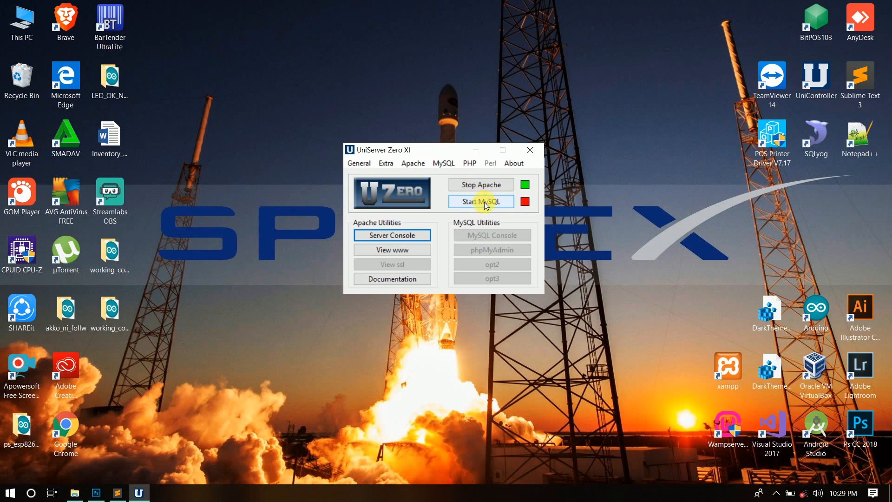
pyautogui.moveTo(551, 207)
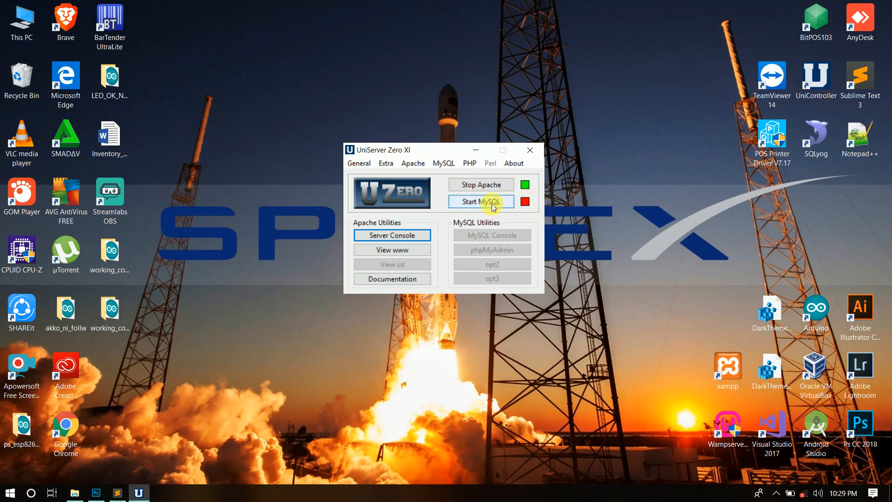
pyautogui.click(481, 202)
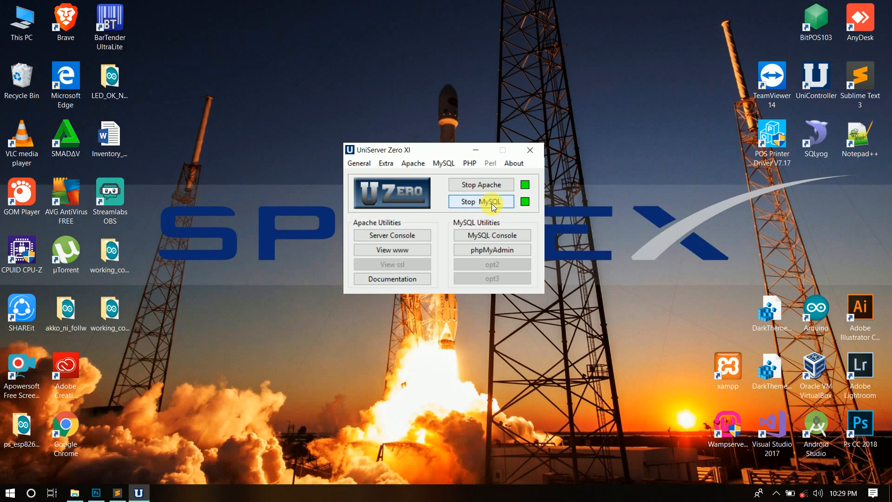
pyautogui.moveTo(483, 162)
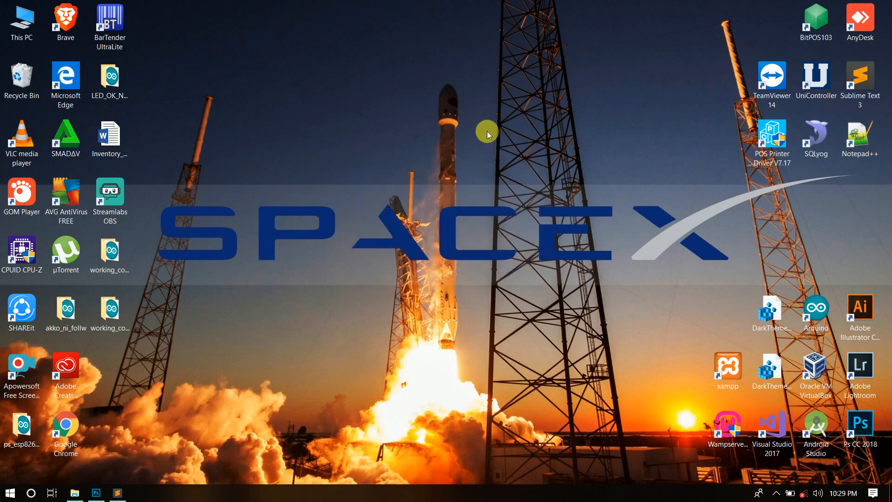
# Step: Relaunch BitPOS103 from the desktop to reach its login prompt
pyautogui.click(814, 19)
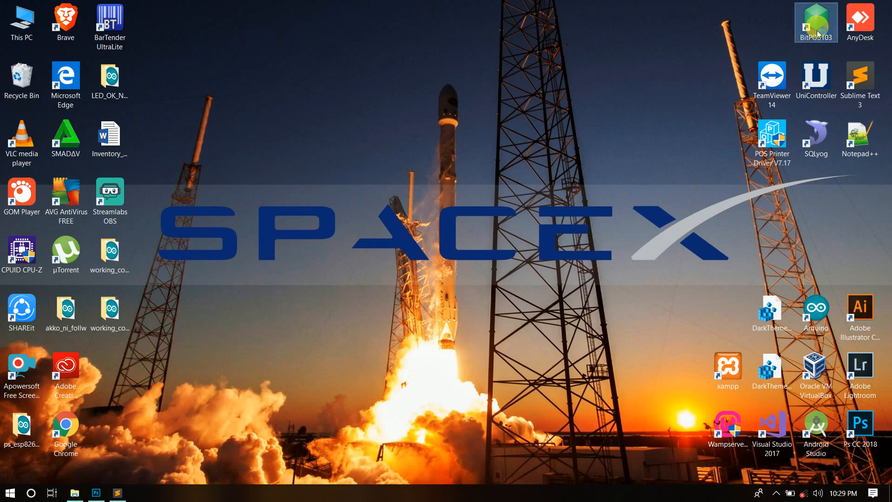
pyautogui.doubleClick(816, 18)
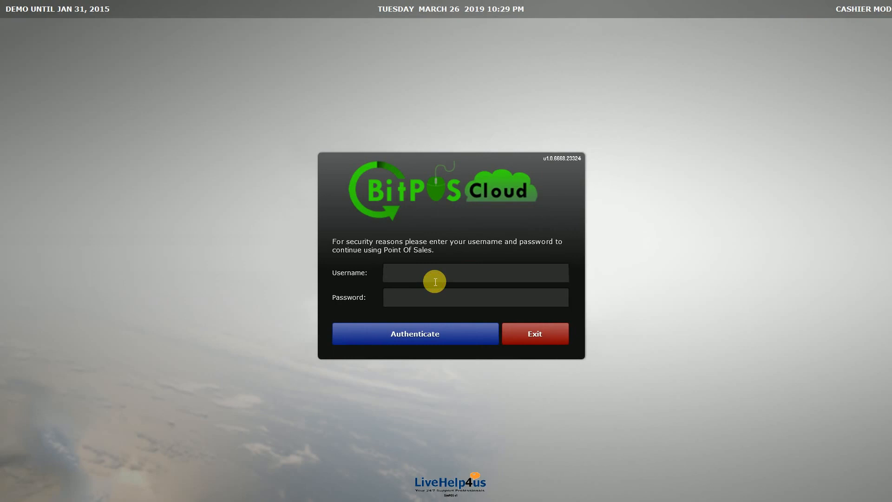
# Step: Log in as 'admin' and authenticate to reach the cashier sales screen
pyautogui.write('admin')
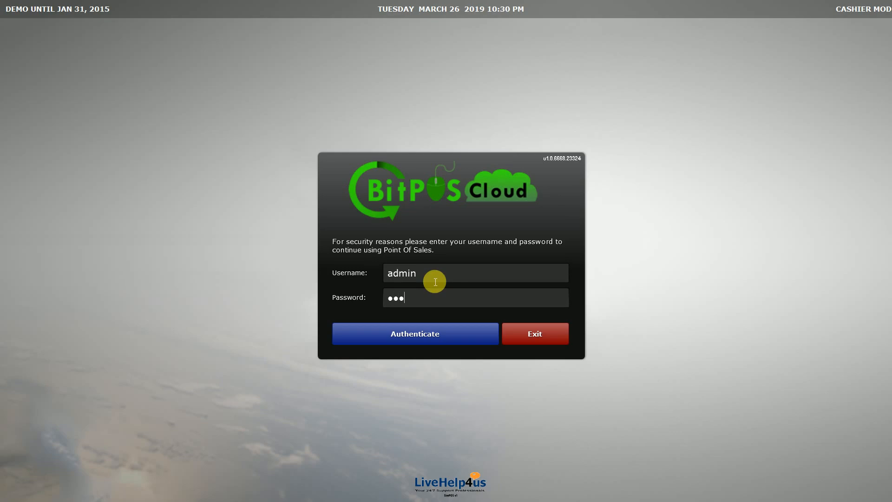
pyautogui.click(415, 333)
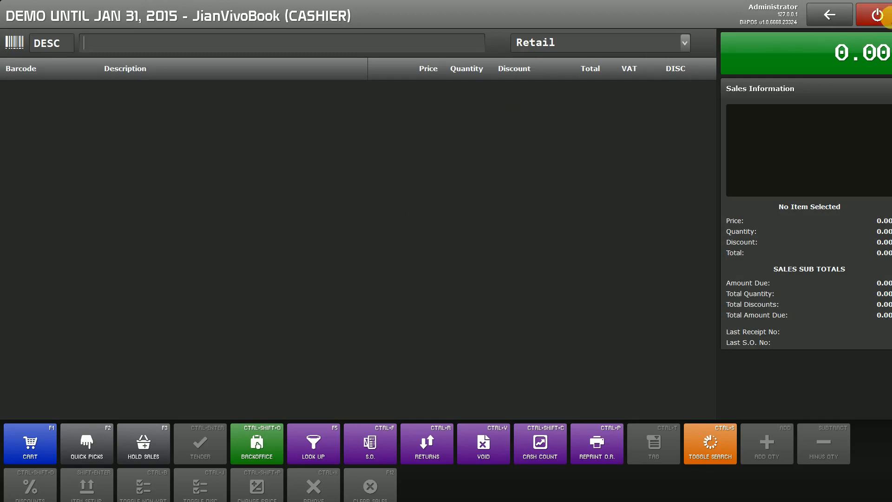
# Step: Shut down the point-of-sale via the power button and confirm Yes
pyautogui.click(881, 13)
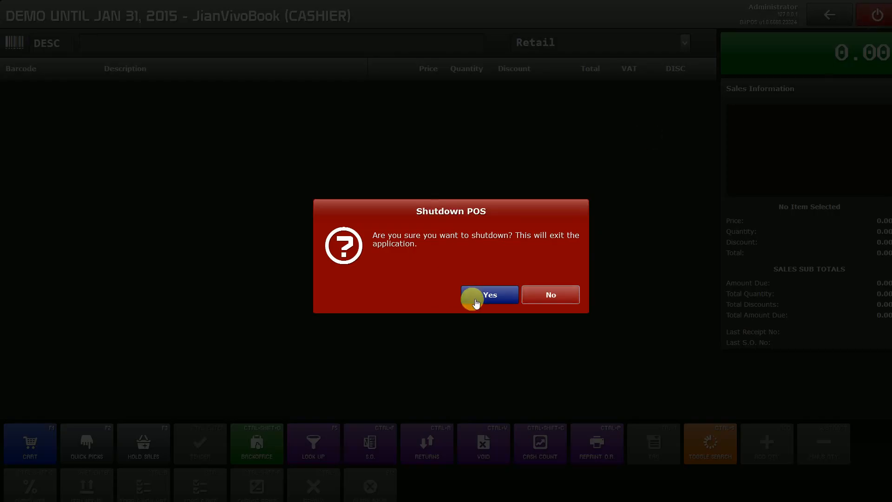
pyautogui.click(488, 295)
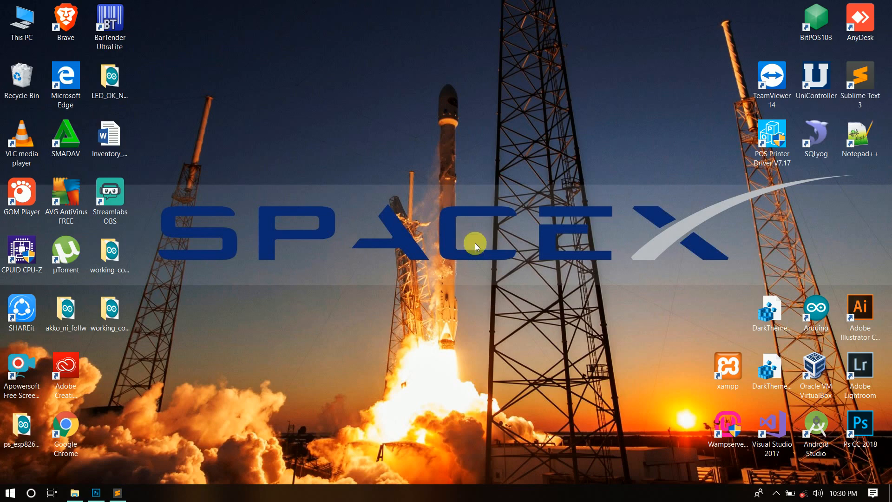
pyautogui.moveTo(510, 157)
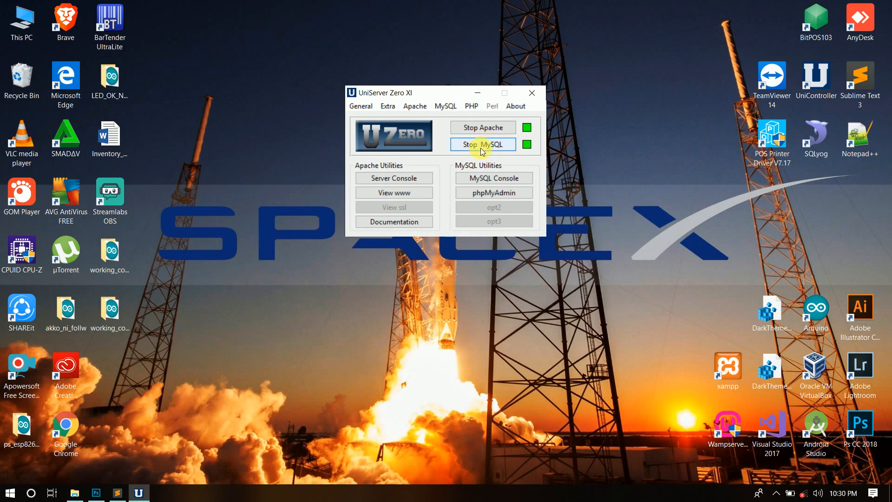
pyautogui.moveTo(403, 92); pyautogui.dragTo(429, 146)
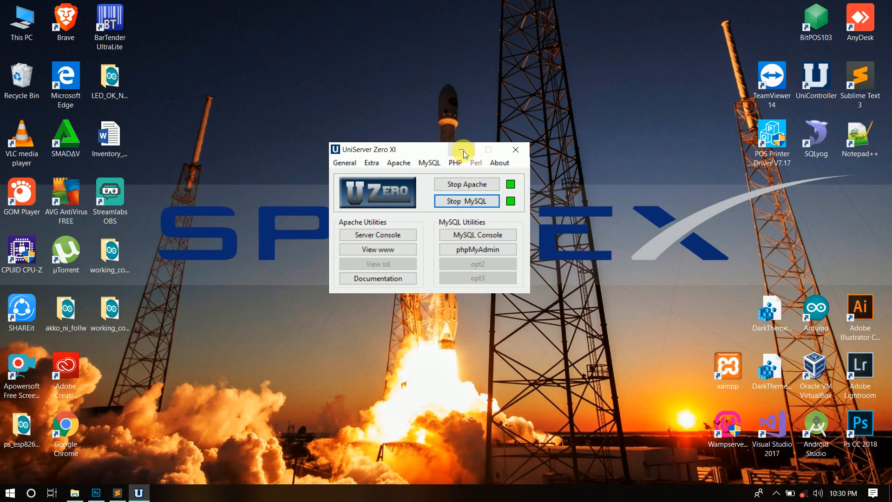
pyautogui.click(463, 148)
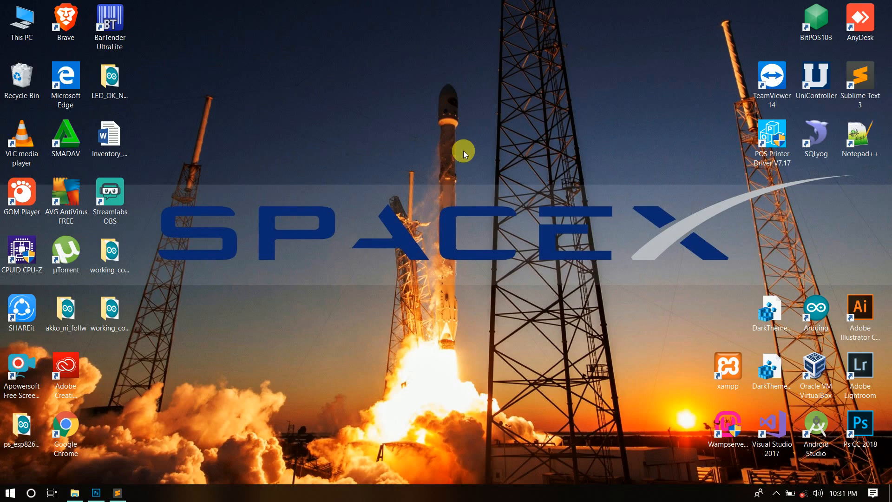
pyautogui.moveTo(528, 207)
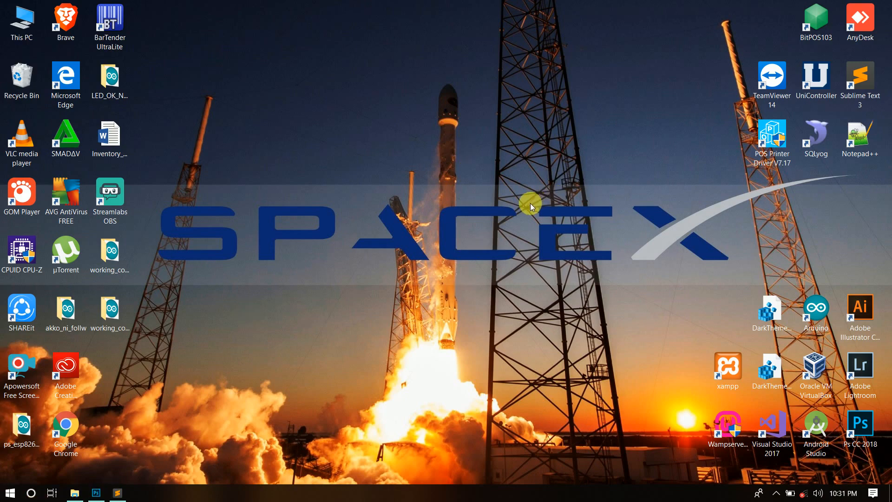